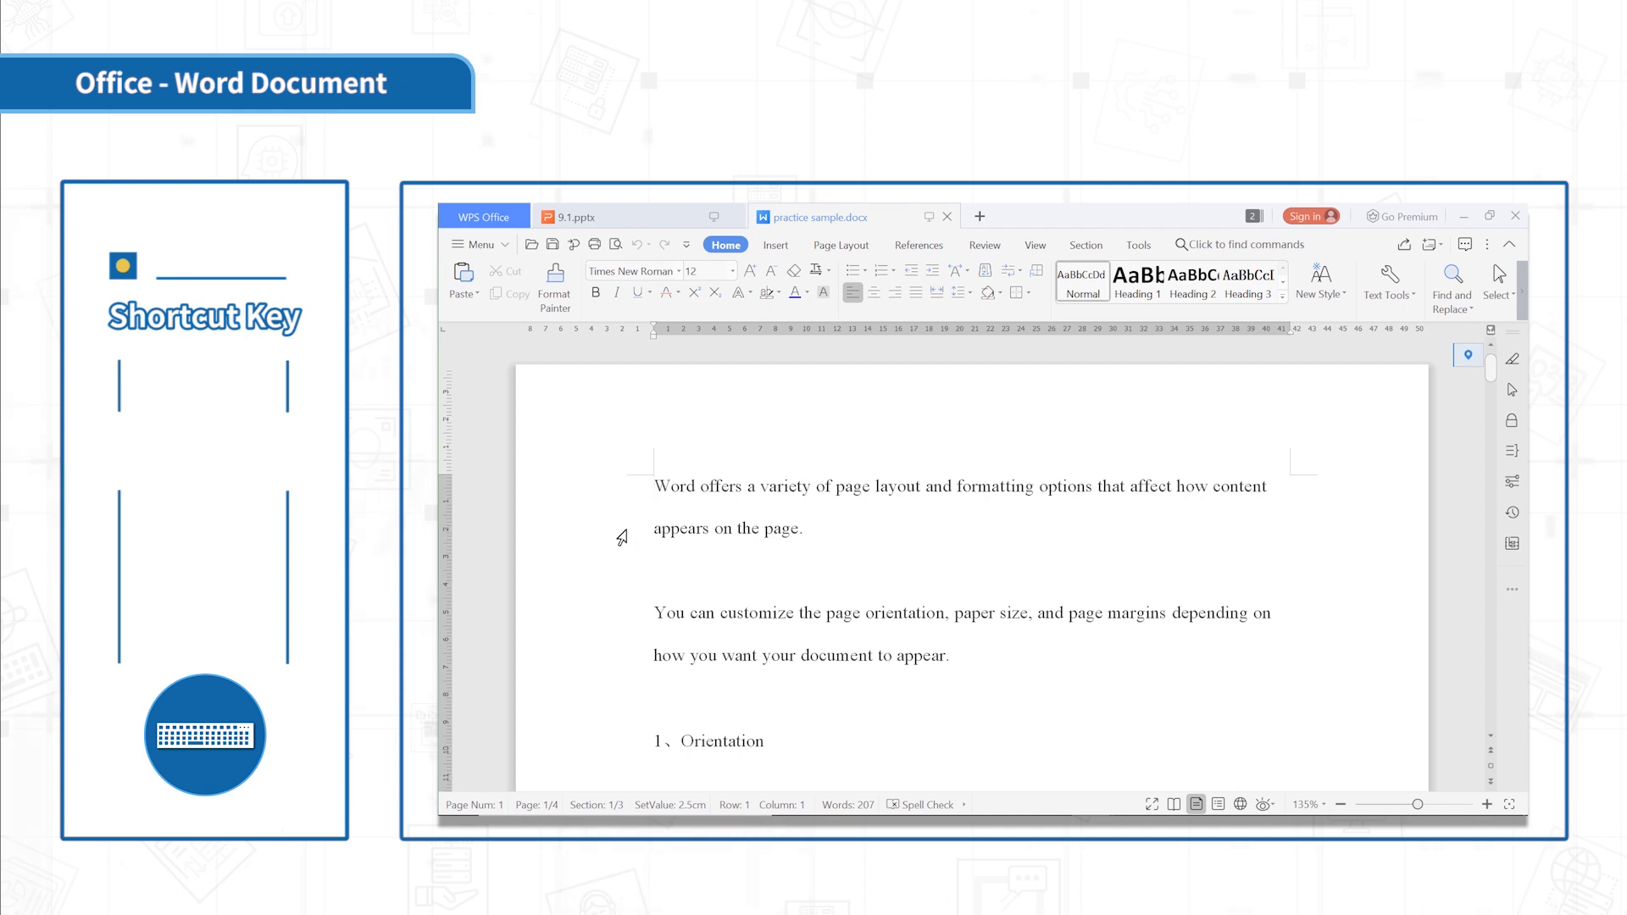
- Cut the phrase "appears on the page." from the end of the opening paragraph with Ctrl+X
{"action": "right_click", "coordinate": [676, 537]}
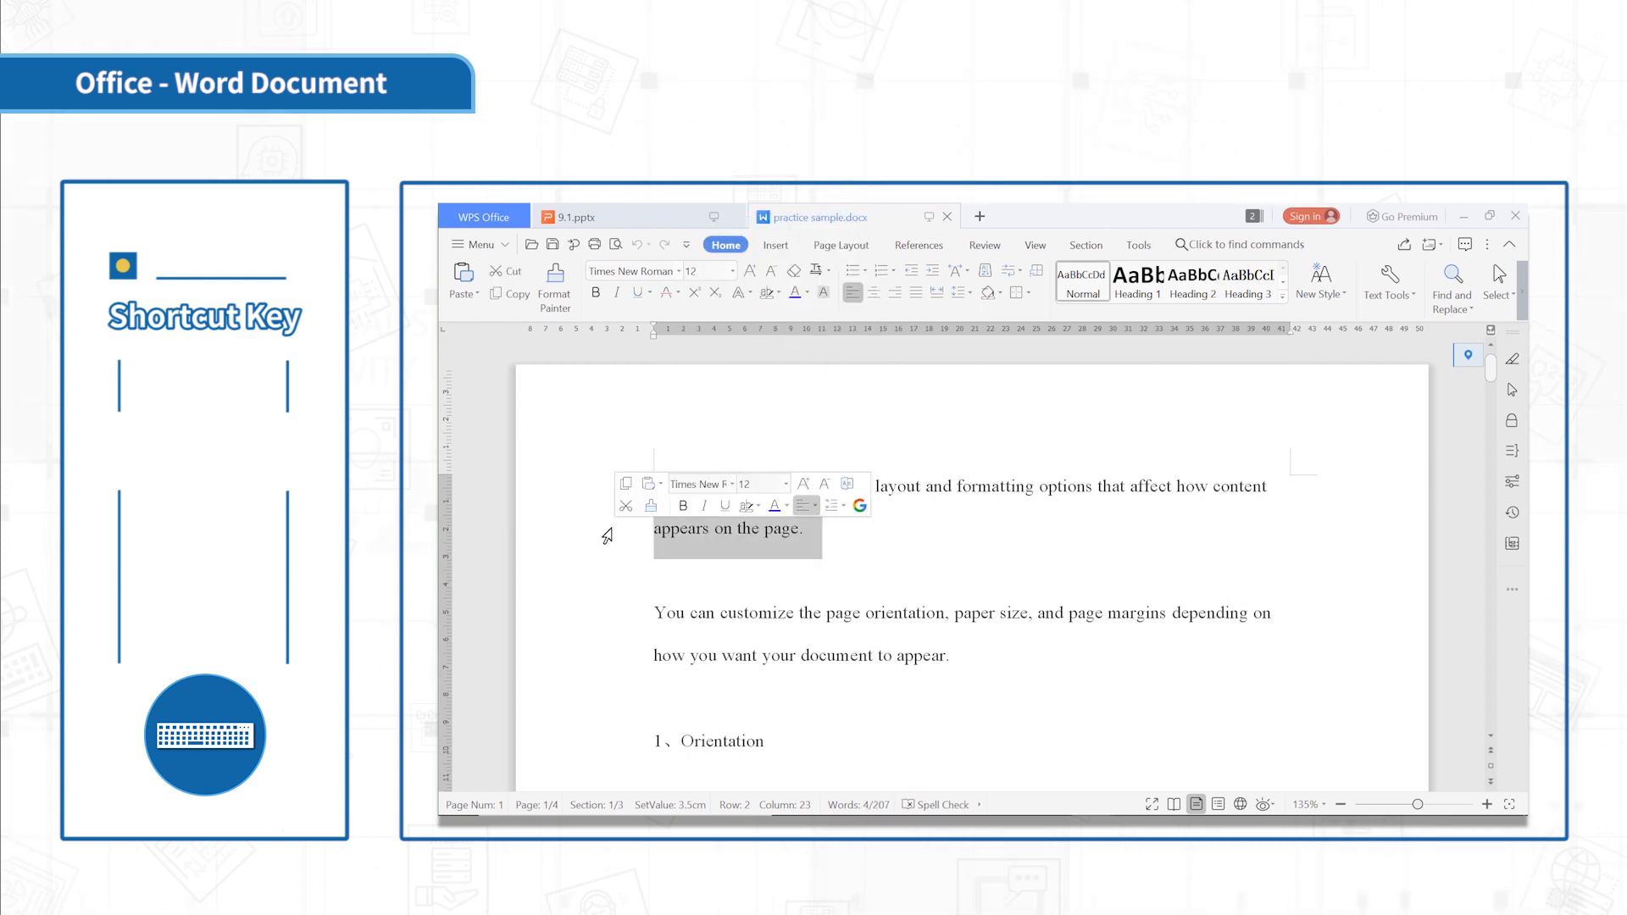
{"action": "key", "text": "ctrl+x"}
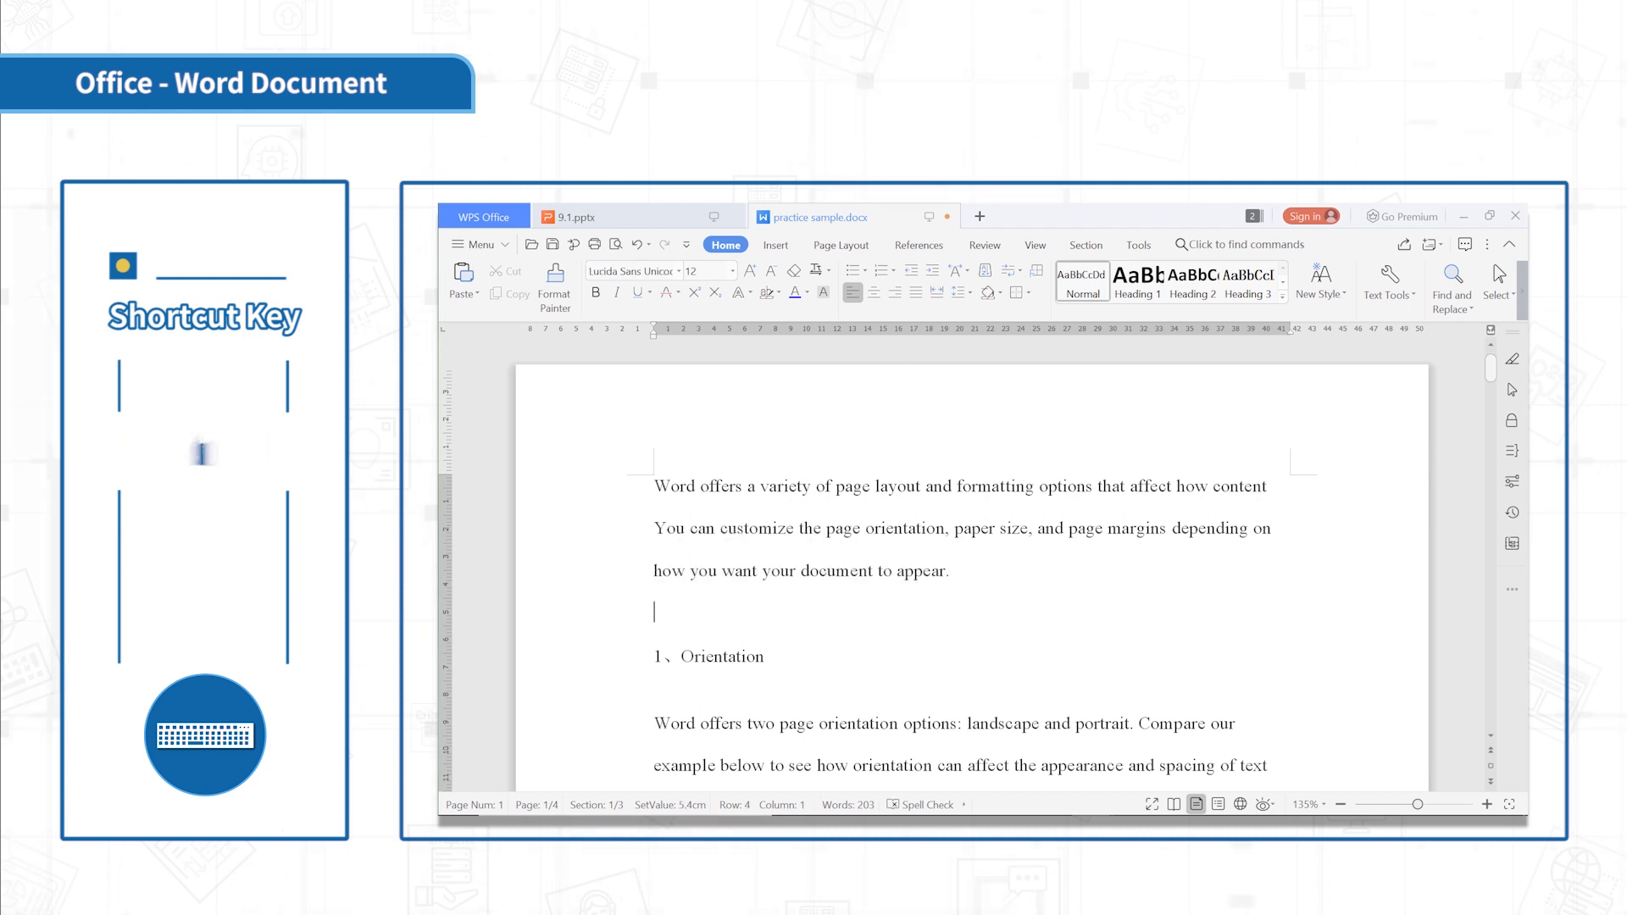
- Paste a second copy of "how you want your document to appear." below the paragraph with Ctrl+V
{"action": "key", "text": "ctrl+v"}
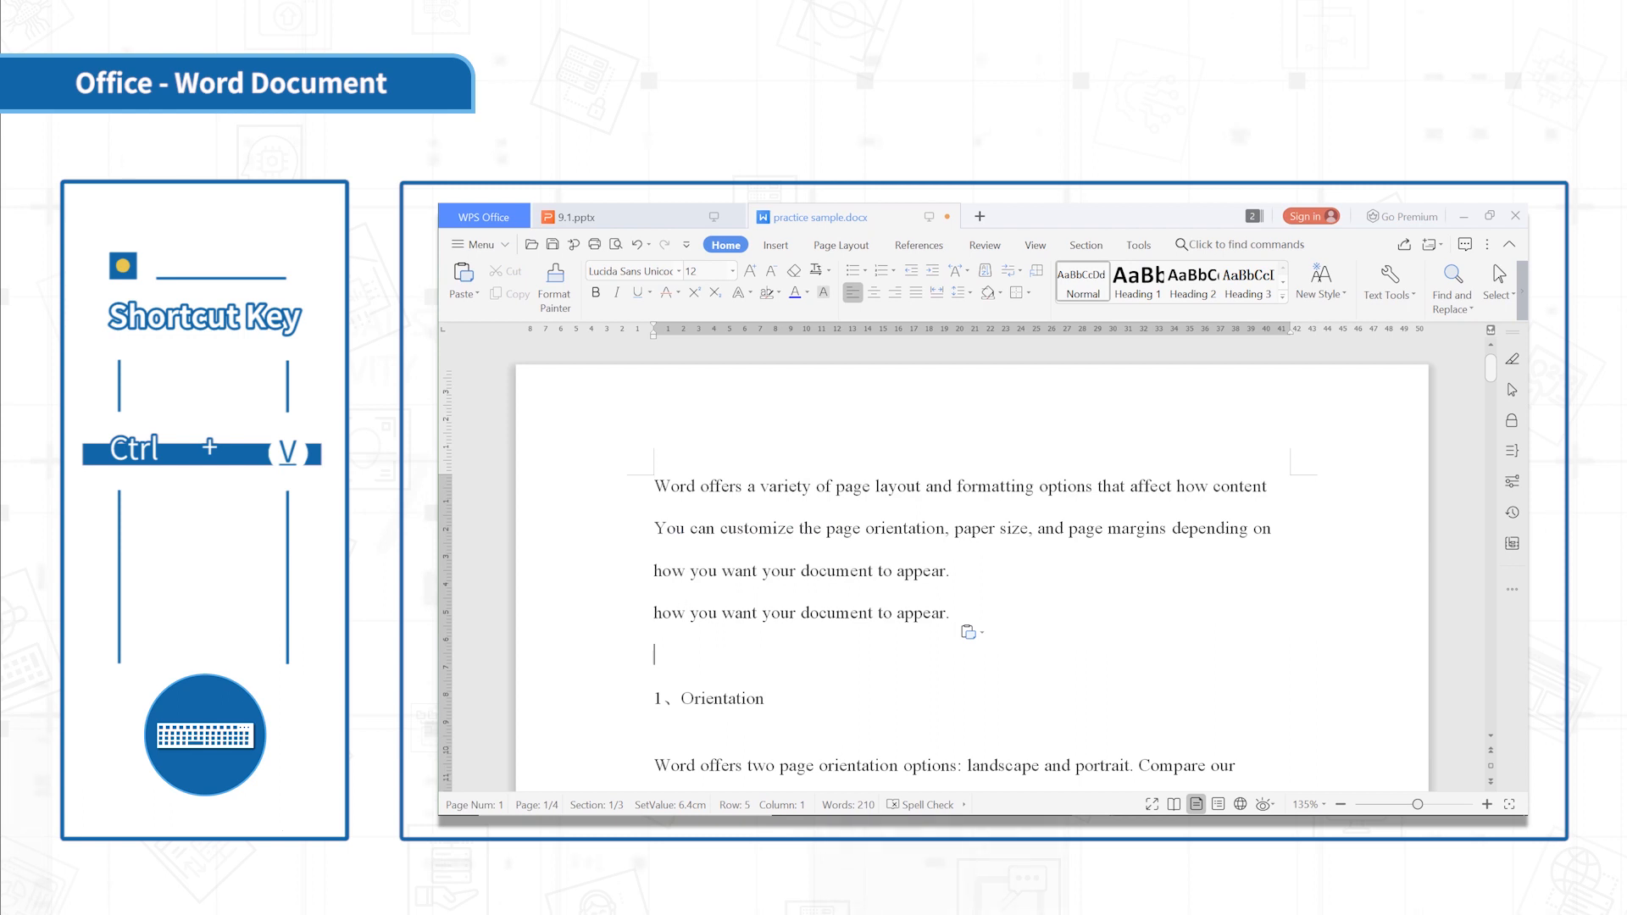
{"action": "scroll", "scroll_direction": "down", "scroll_amount": 3}
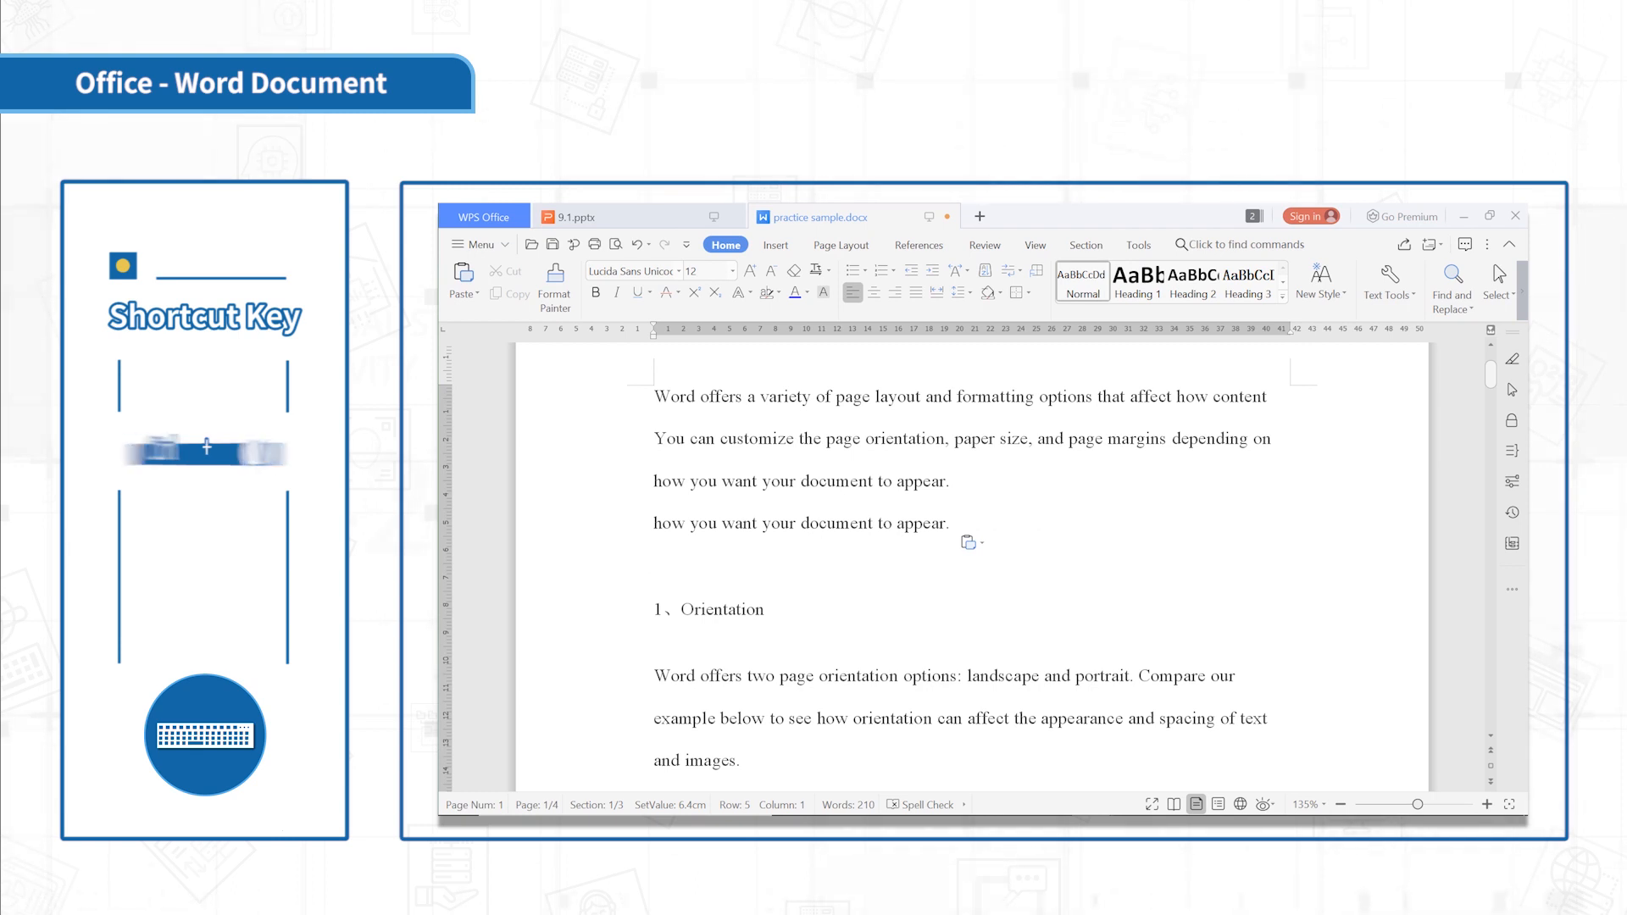
- Create a new blank document with Ctrl+N so Document1 and Document2 are both open
{"action": "key", "text": "ctrl+n"}
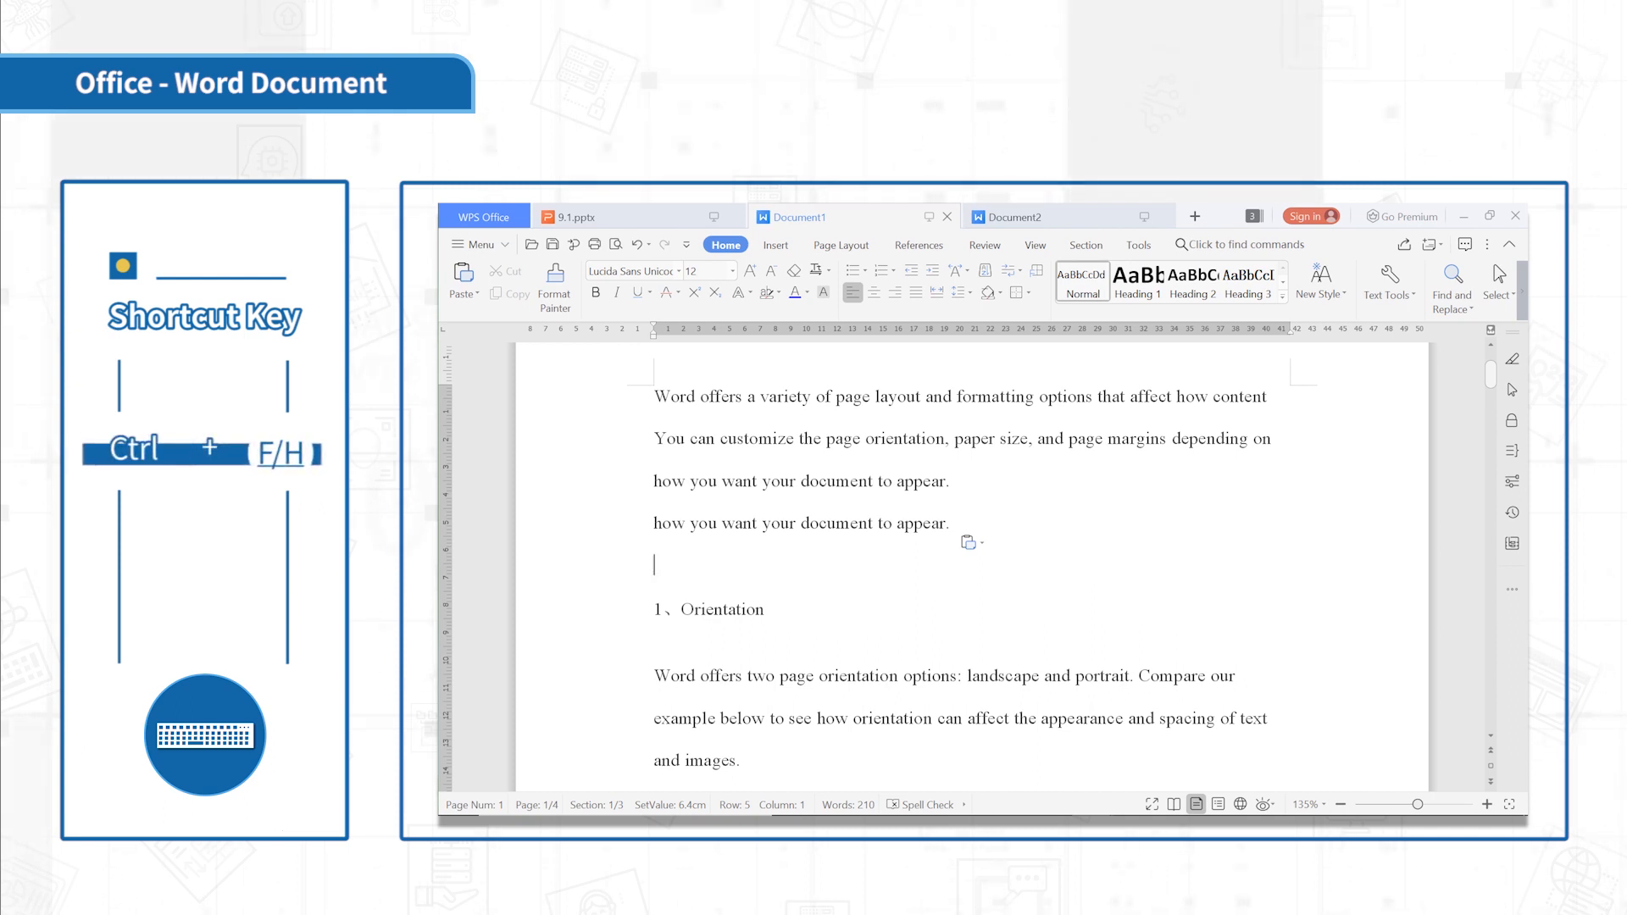
- Insert a page break, then bring up the Print dialog for Document1 with Ctrl+P
{"action": "key", "text": "ctrl+f"}
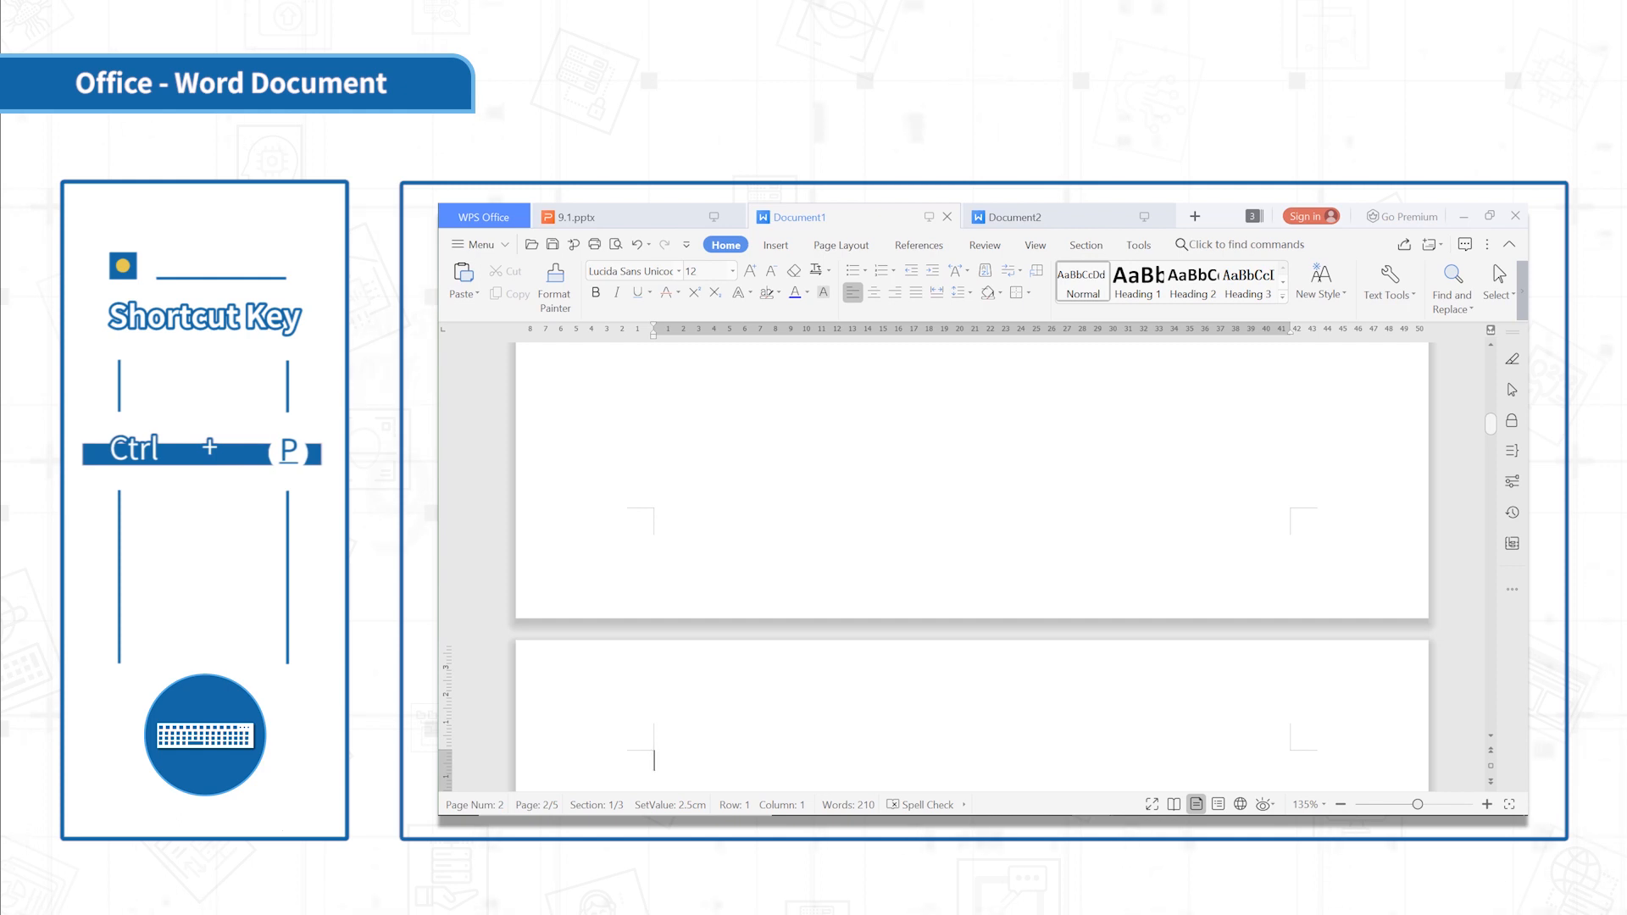
{"action": "key", "text": "ctrl+p"}
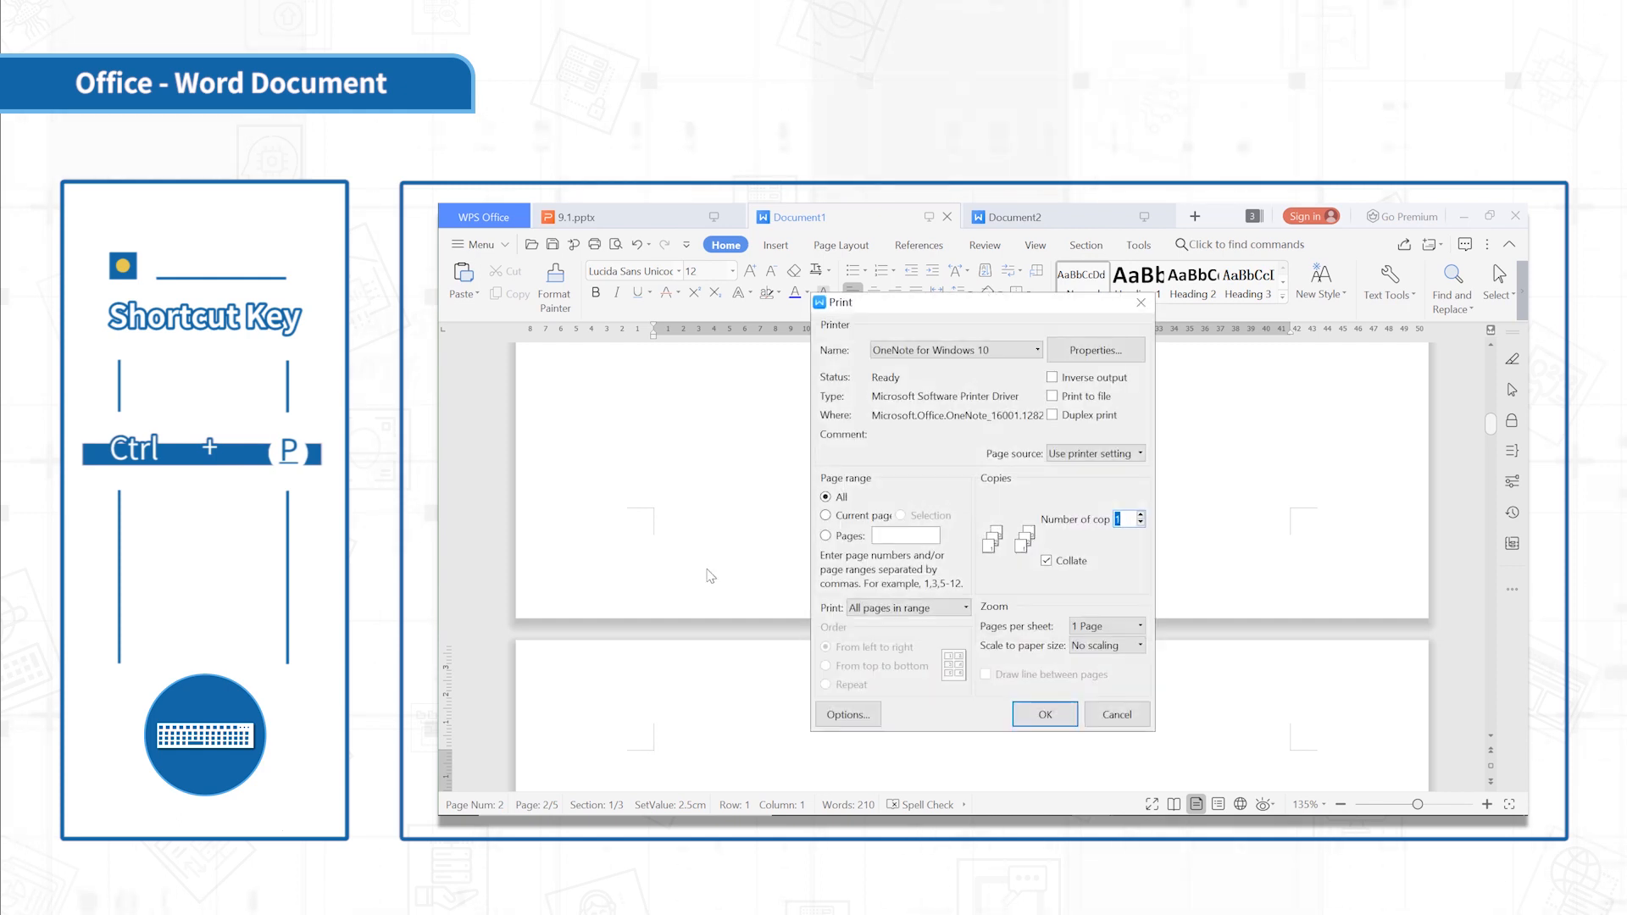